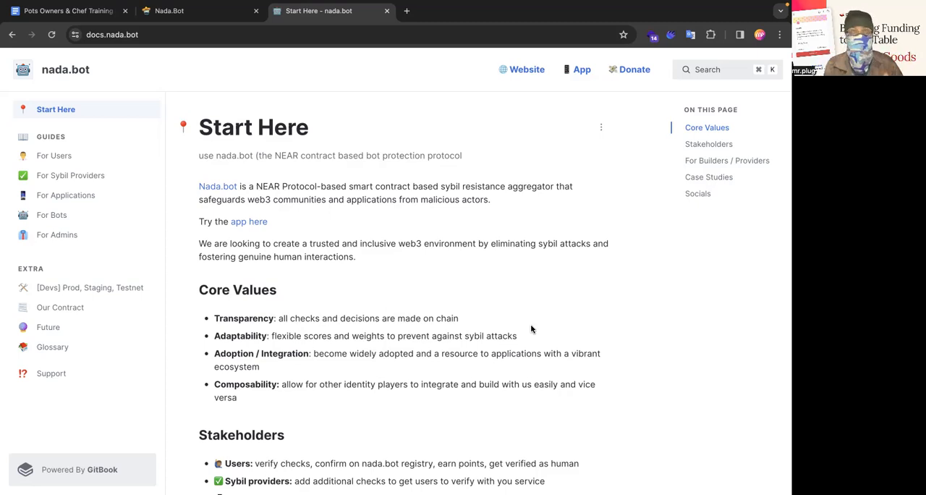
mouse_move(291, 247)
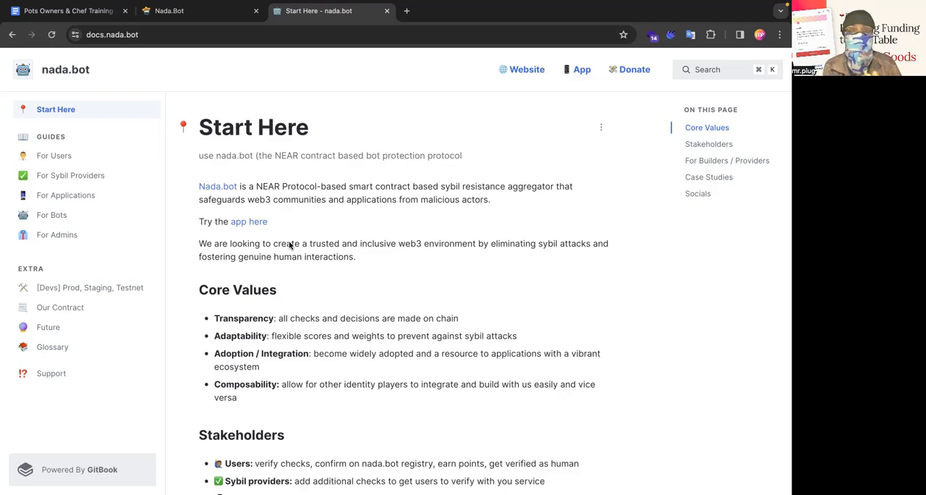
Step: Follow the Start Here guide's 'app here' link to open prod.nada.bot
left_click(170, 12)
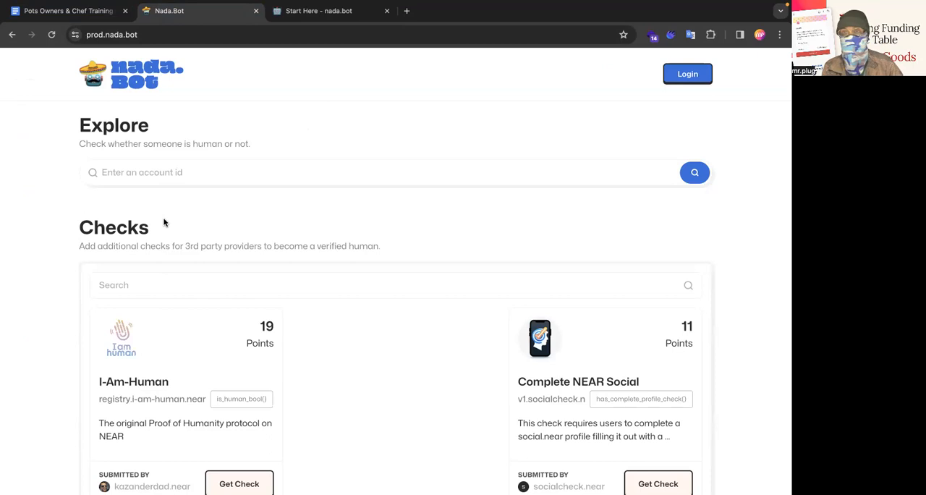
Step: Log in to Nada.Bot with Meteor Wallet and accept the connection request
left_click(687, 73)
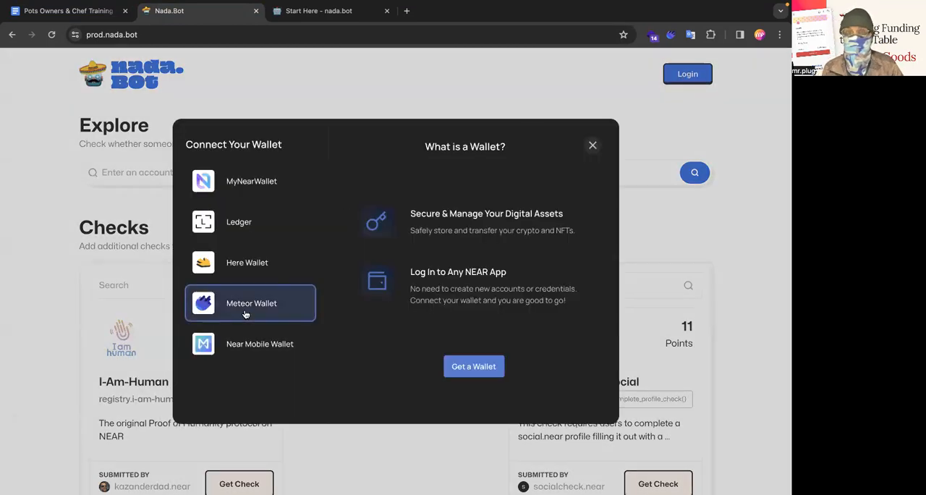
left_click(250, 303)
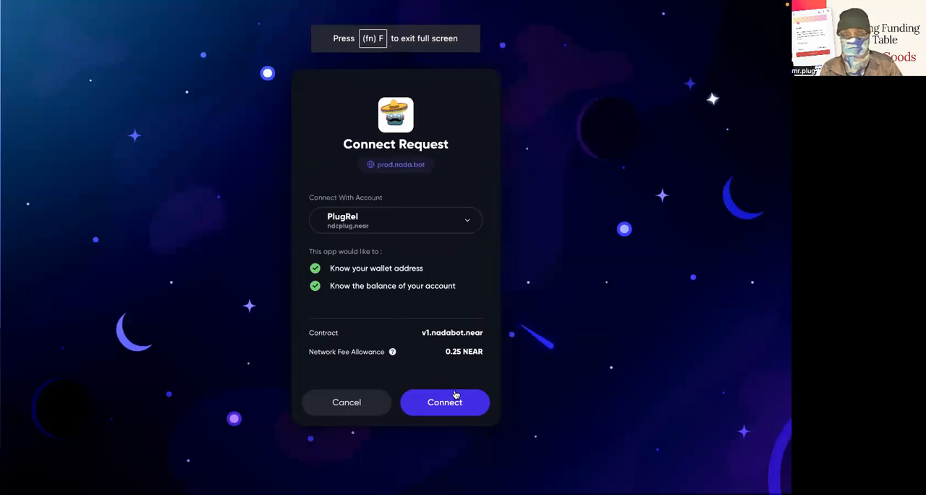
left_click(444, 402)
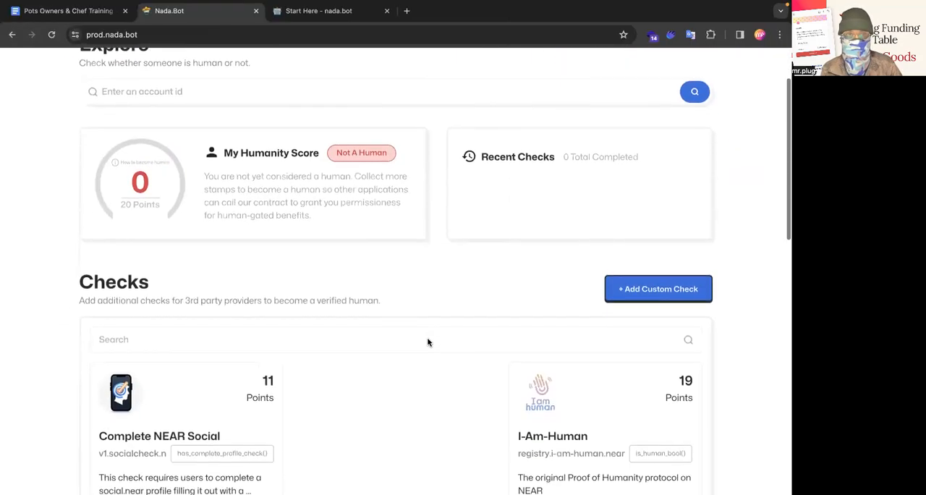
Step: Get the Complete NEAR Social check, opening its Potlock profile page, and begin signing in
scroll("down", 3)
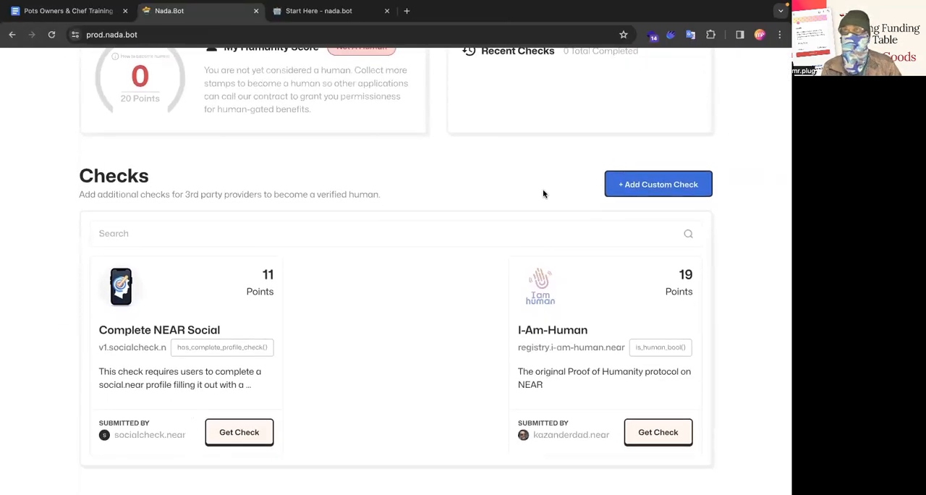
scroll("down", 3)
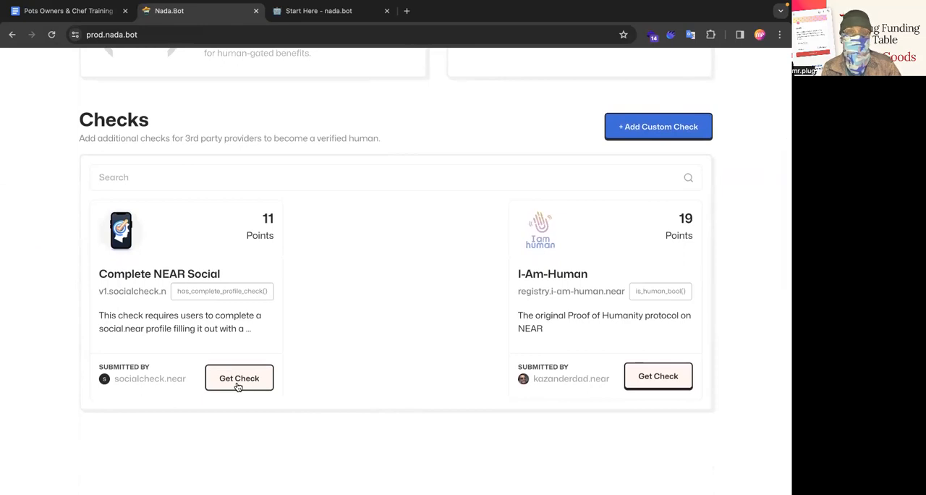
left_click(238, 377)
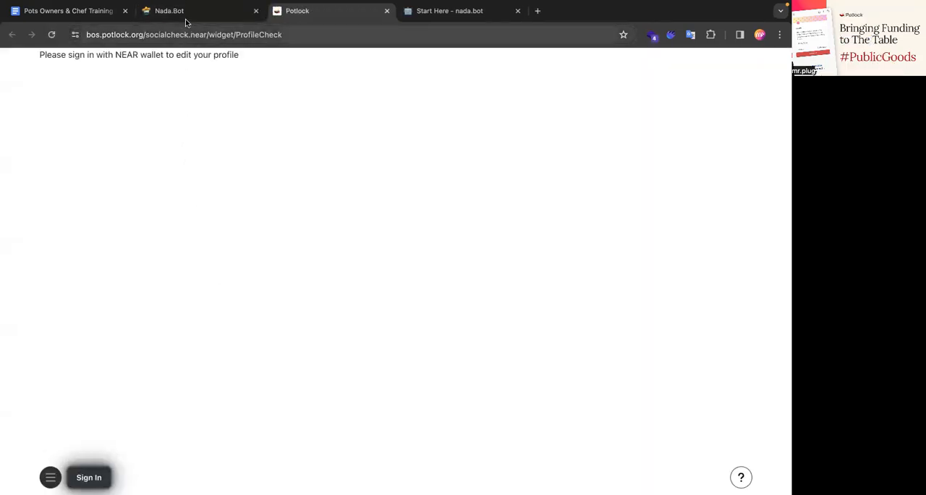
left_click(174, 11)
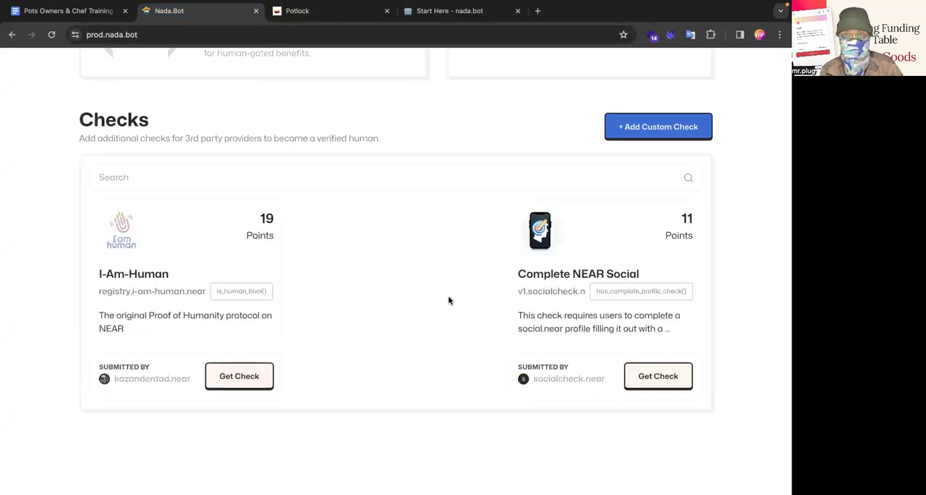
mouse_move(585, 295)
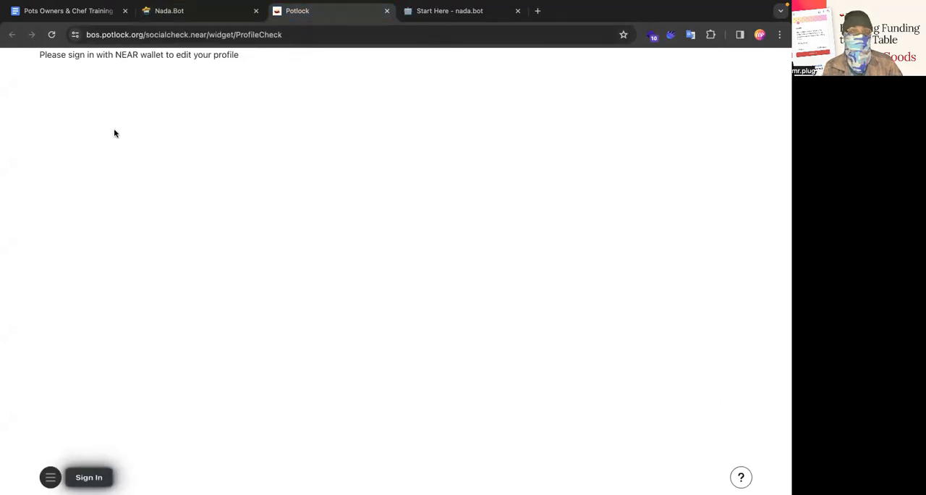
left_click(89, 476)
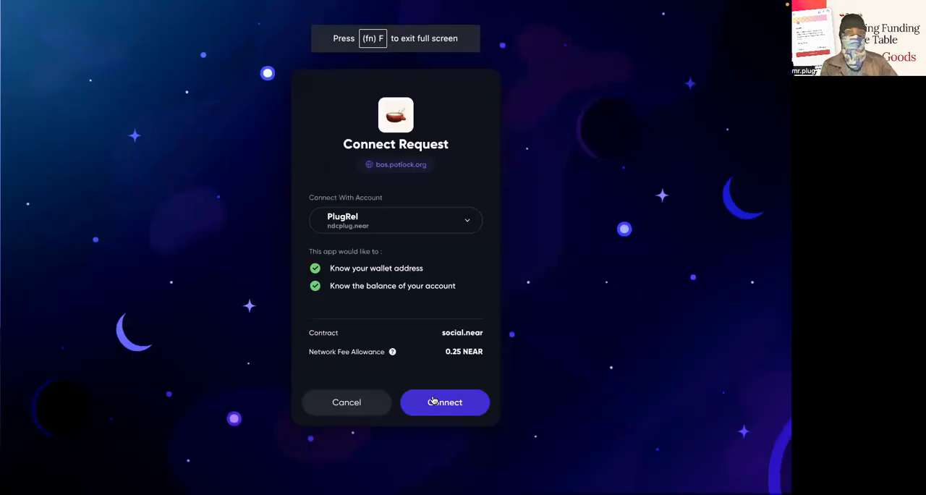
Step: Connect the wallet on Potlock and approve the verify_social_profile_completeness transaction in Meteor
left_click(444, 403)
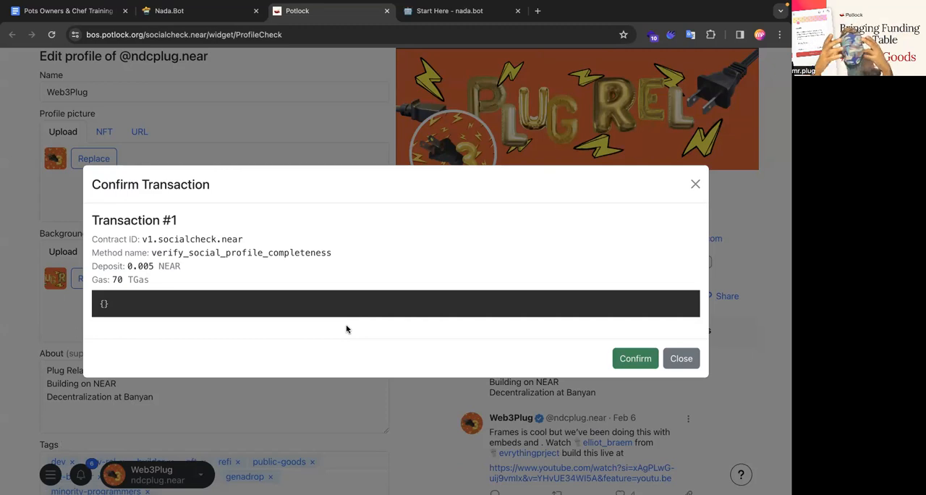
left_click(635, 358)
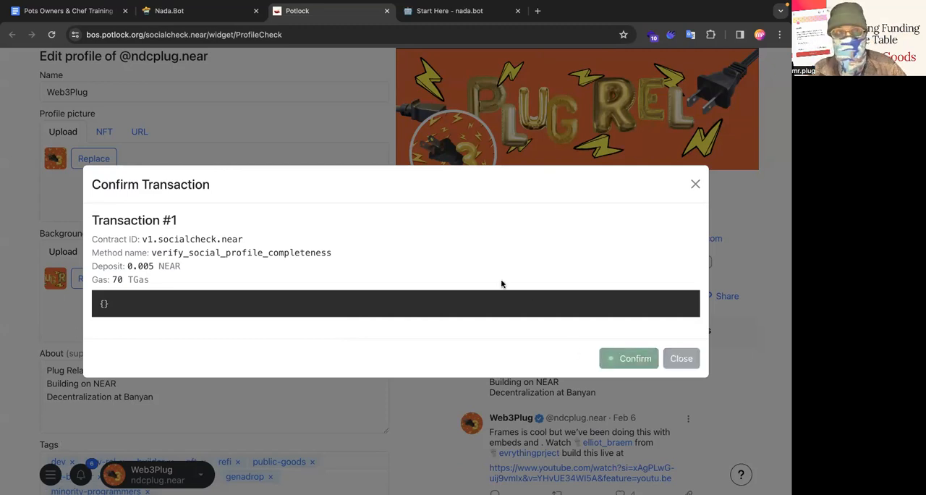
left_click(629, 358)
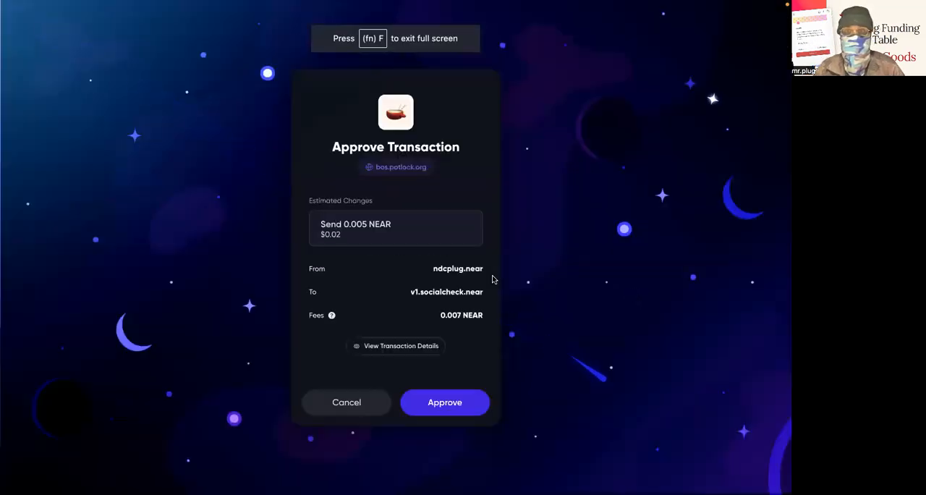
left_click(444, 403)
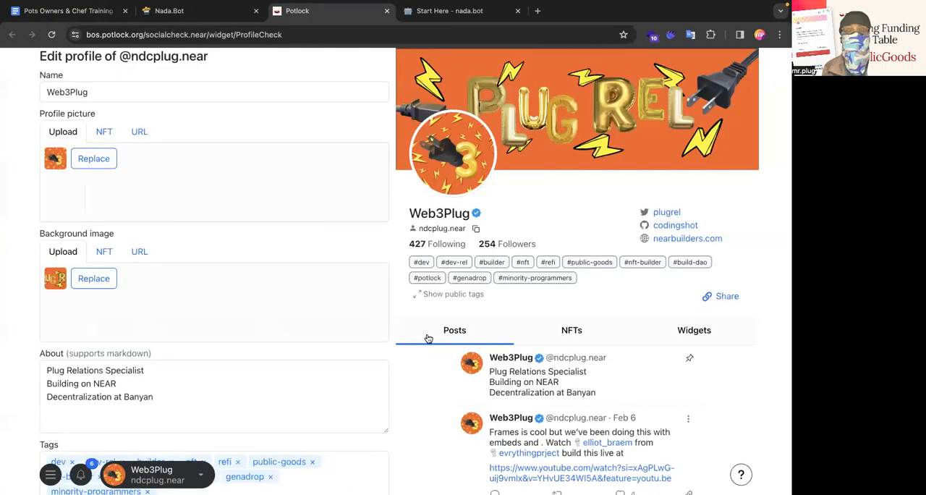
Step: Verify the pending Complete NEAR Social stamp in Nada.Bot, review its transaction details, and approve
left_click(173, 11)
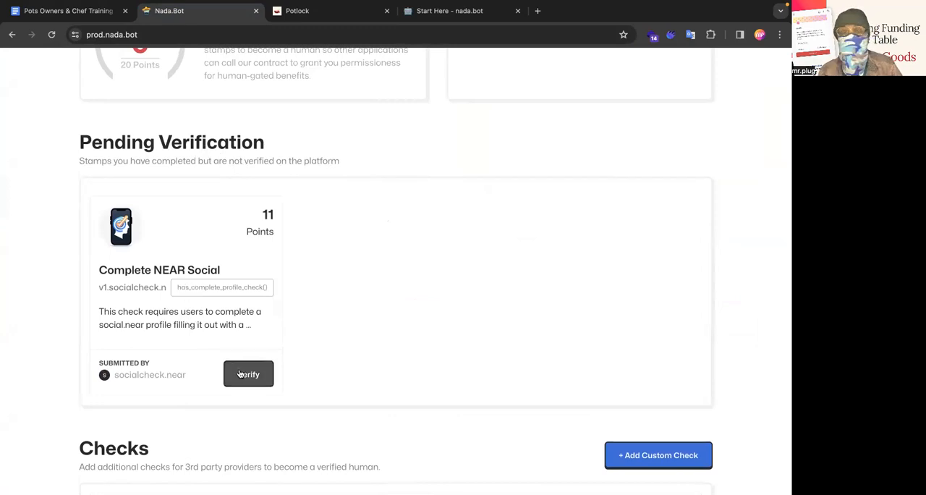
left_click(248, 374)
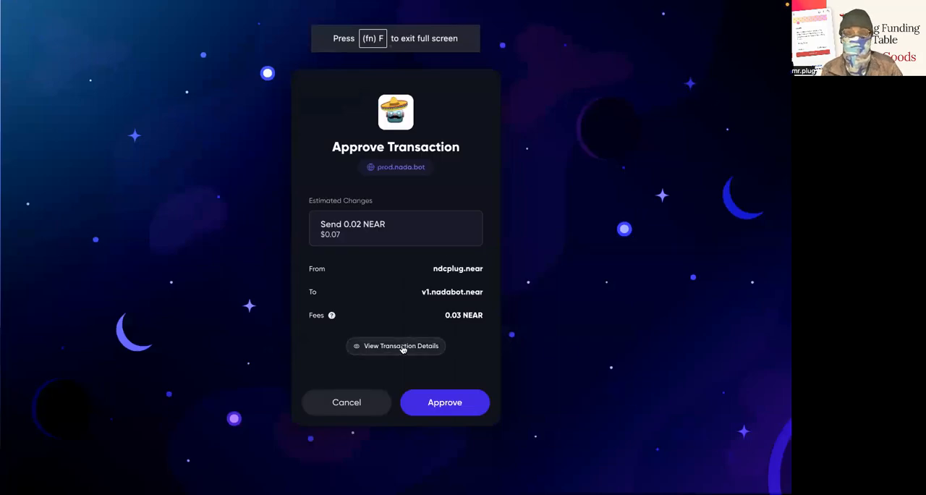
left_click(396, 346)
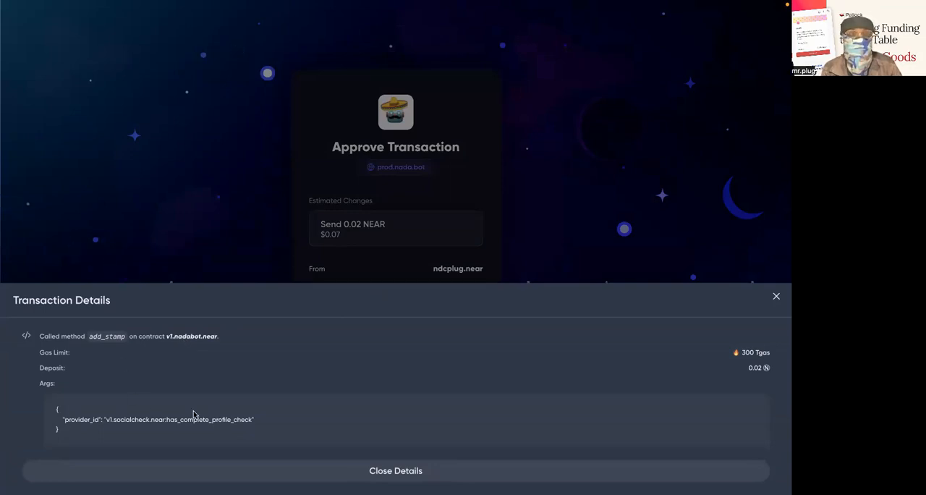
left_click(395, 469)
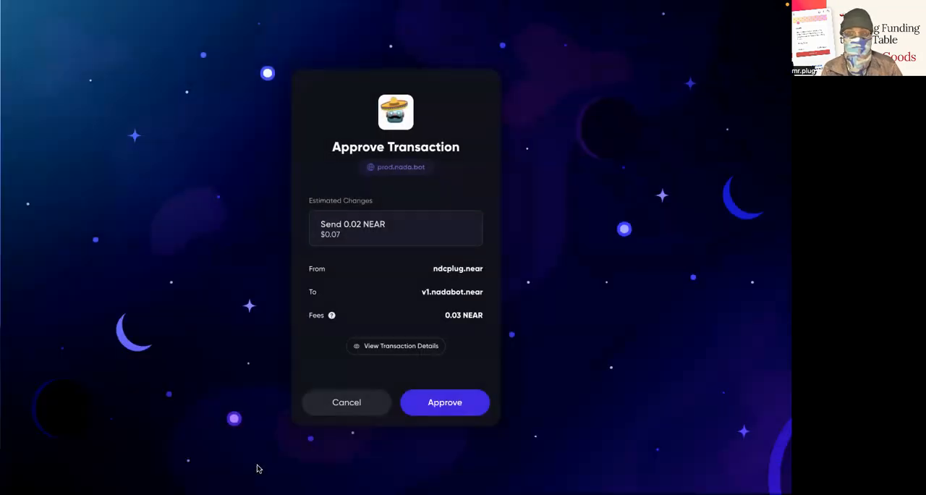
left_click(445, 402)
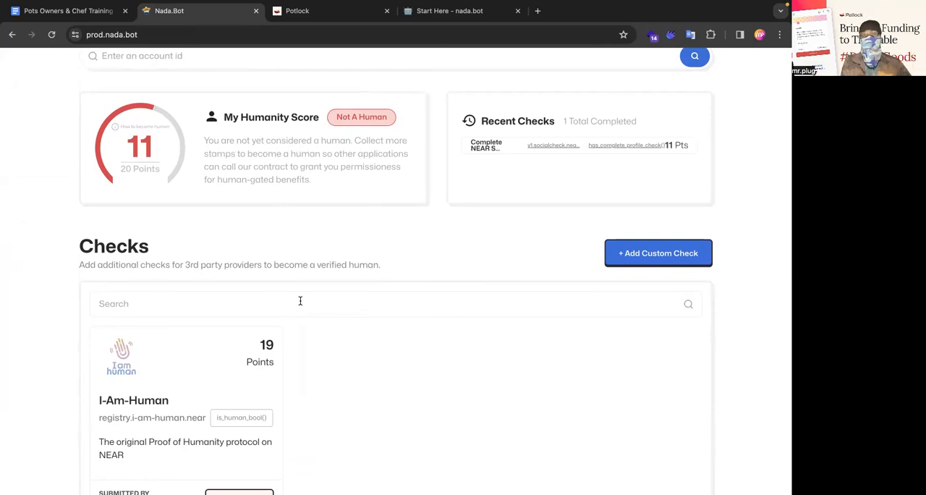
Step: Scroll down to the My Humanity Score panel showing 11 points and remaining checks
scroll("down", 3)
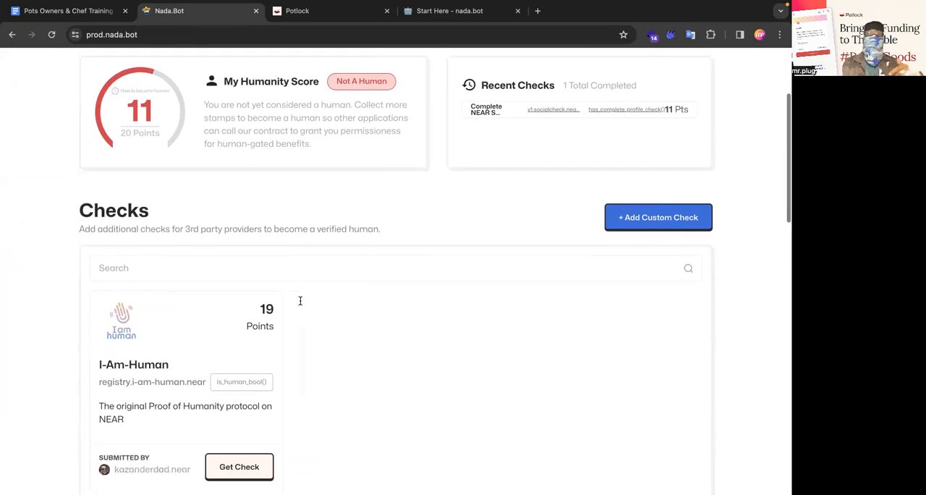